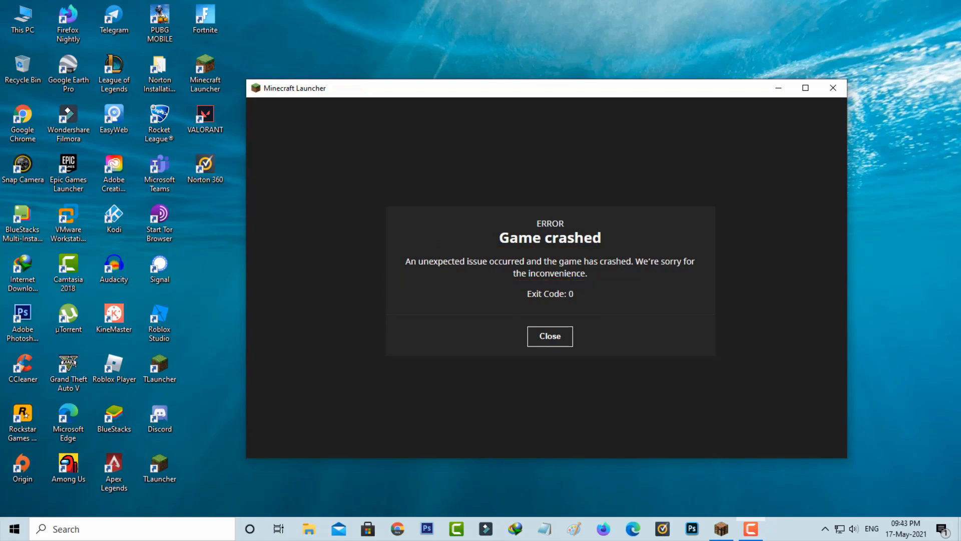
# Close the 'Game crashed' exit code 0 error, shutting the Minecraft Launcher.
pyautogui.click(548, 336)
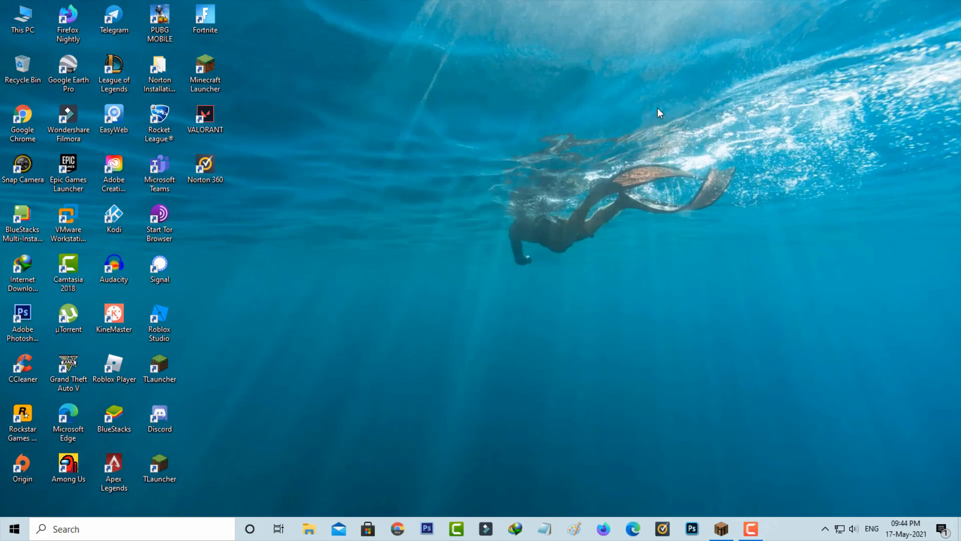
pyautogui.moveTo(770, 280)
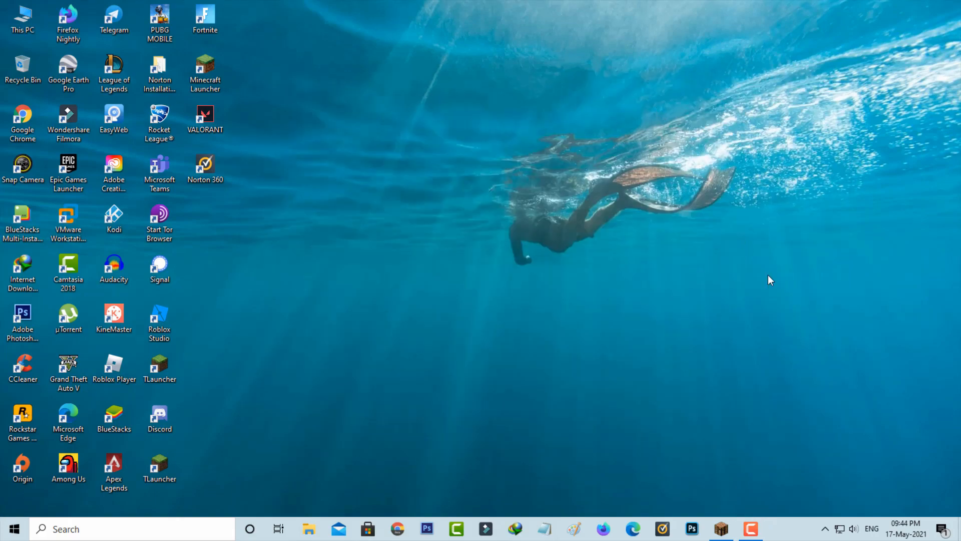
# End the leftover Java(TM) Platform SE binary task in Task Manager, then close it.
pyautogui.rightClick(791, 528)
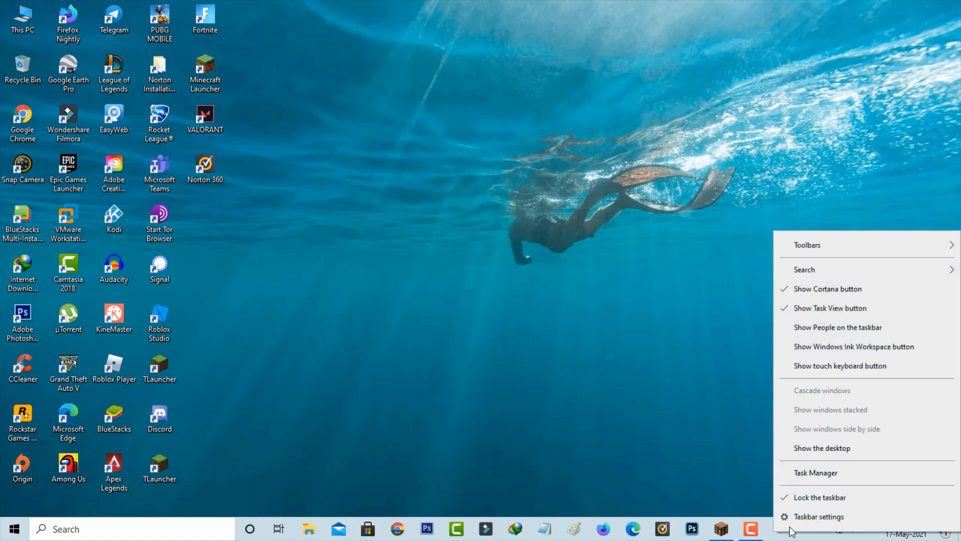
pyautogui.click(816, 473)
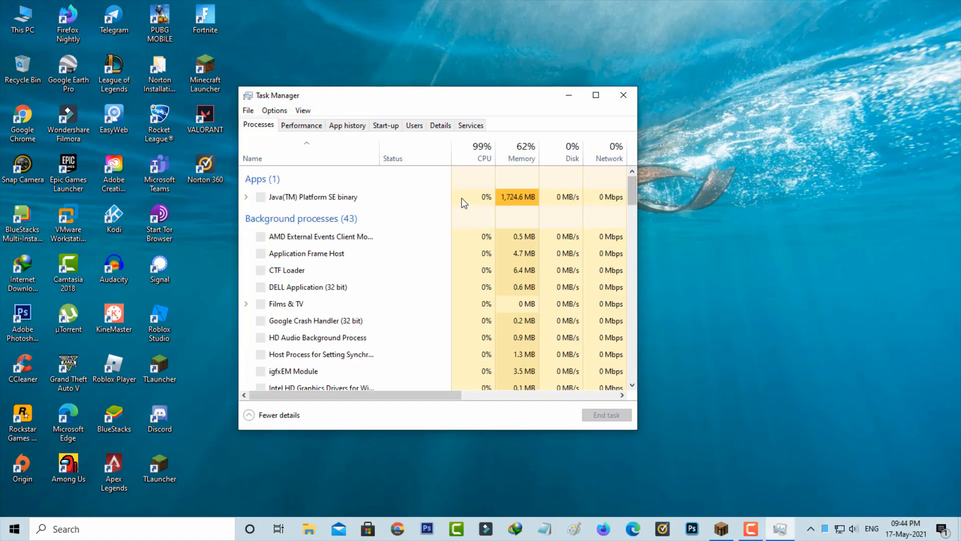
pyautogui.scroll(-3)
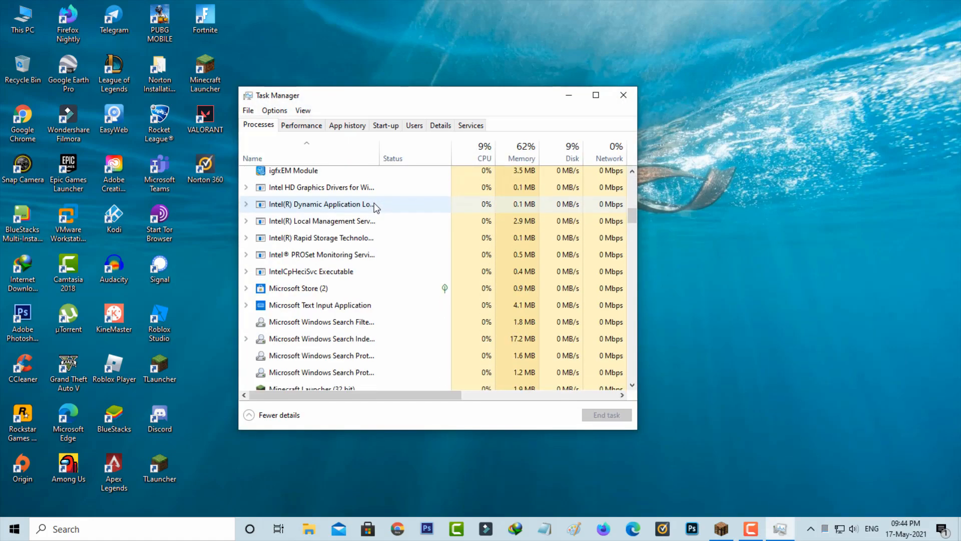
pyautogui.scroll(-3)
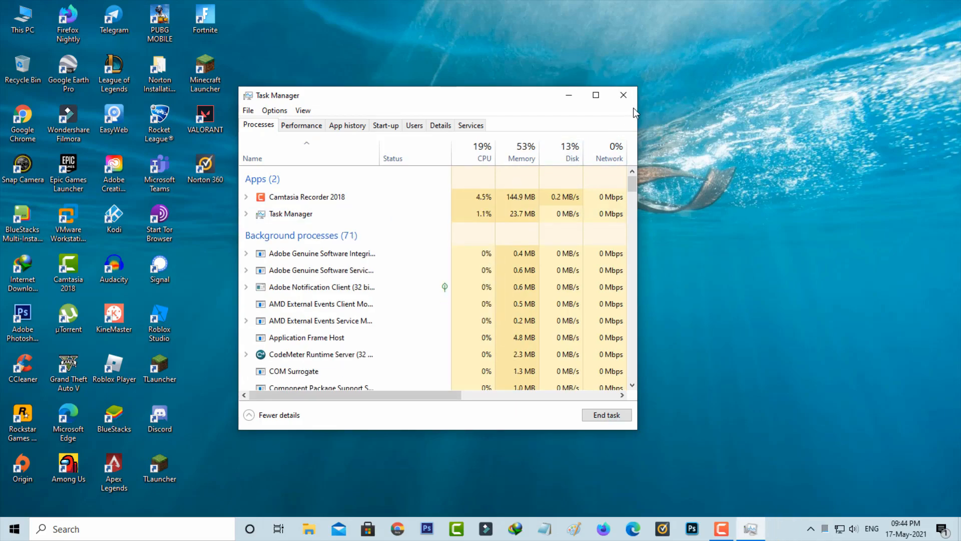
pyautogui.click(624, 95)
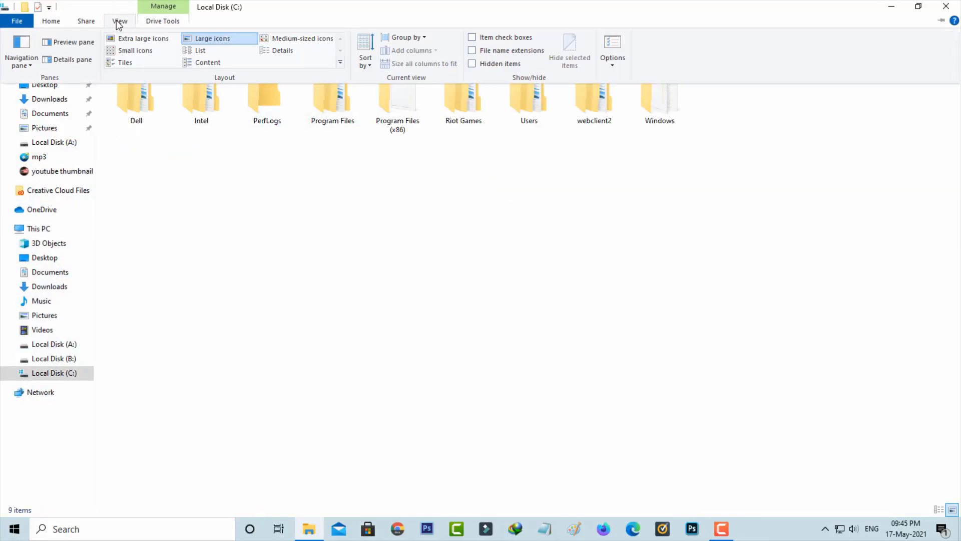
pyautogui.moveTo(491, 70)
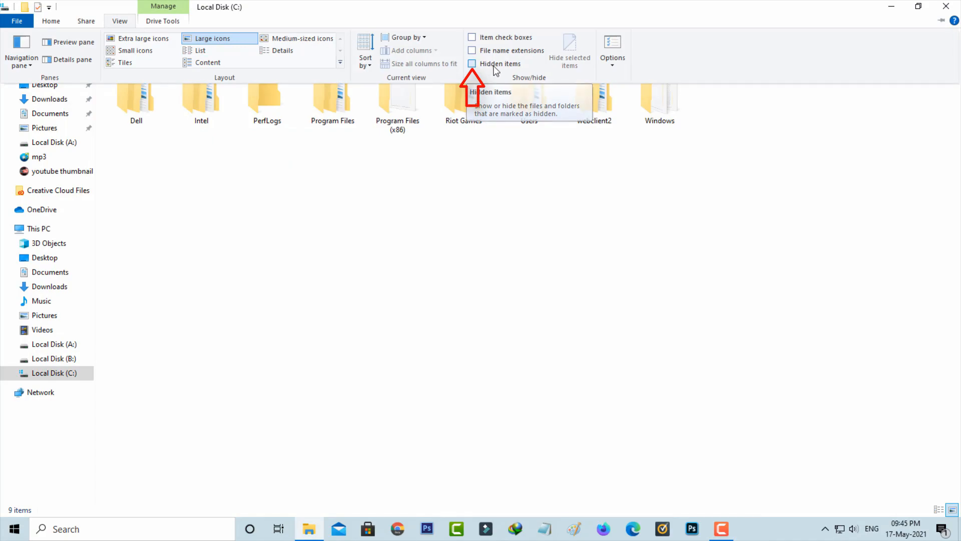
# Show hidden items and browse to Users\<user>\AppData\Roaming\.minecraft.
pyautogui.click(472, 63)
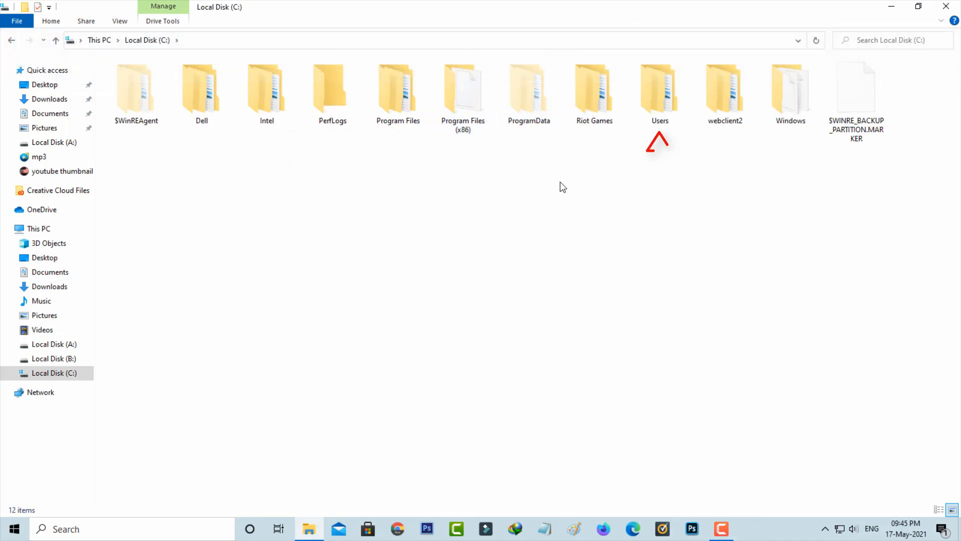
pyautogui.doubleClick(660, 89)
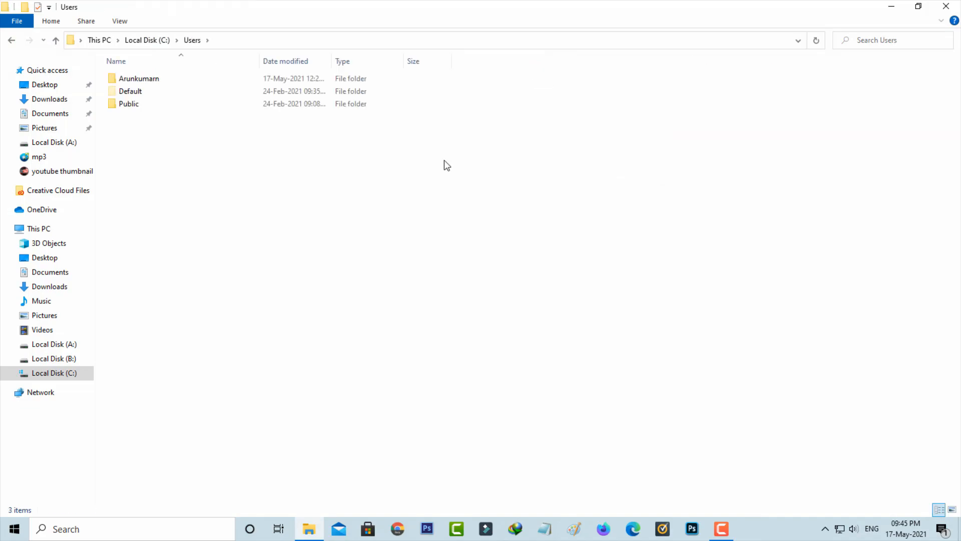
pyautogui.click(138, 79)
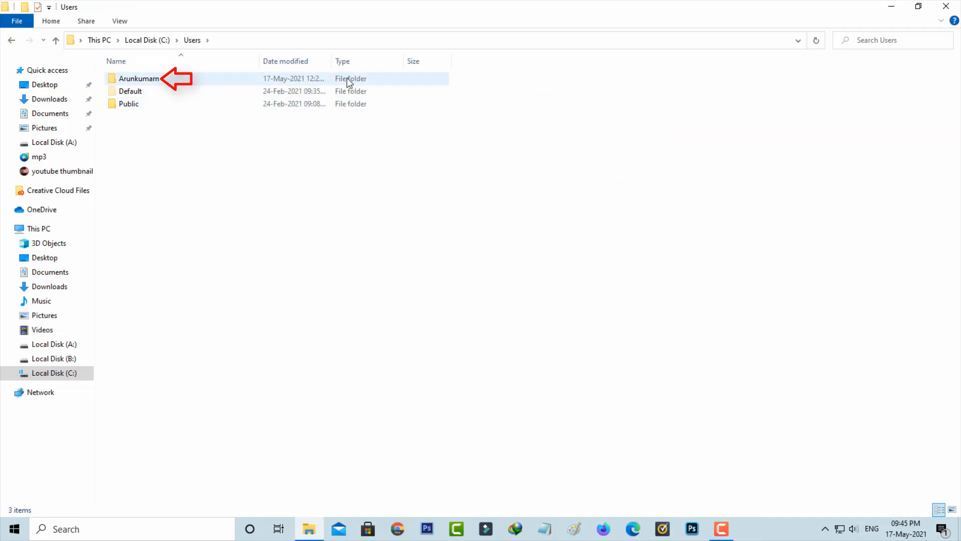
pyautogui.doubleClick(139, 78)
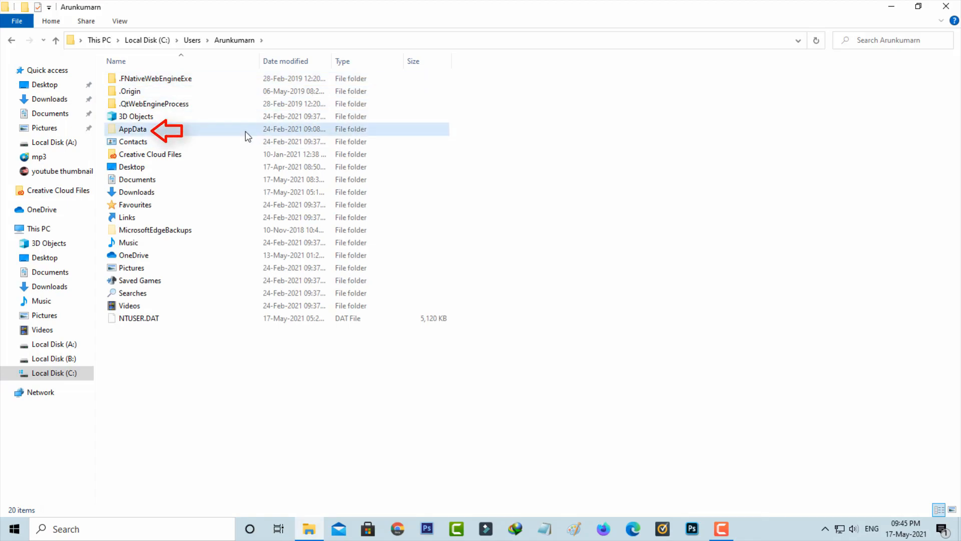
pyautogui.doubleClick(131, 128)
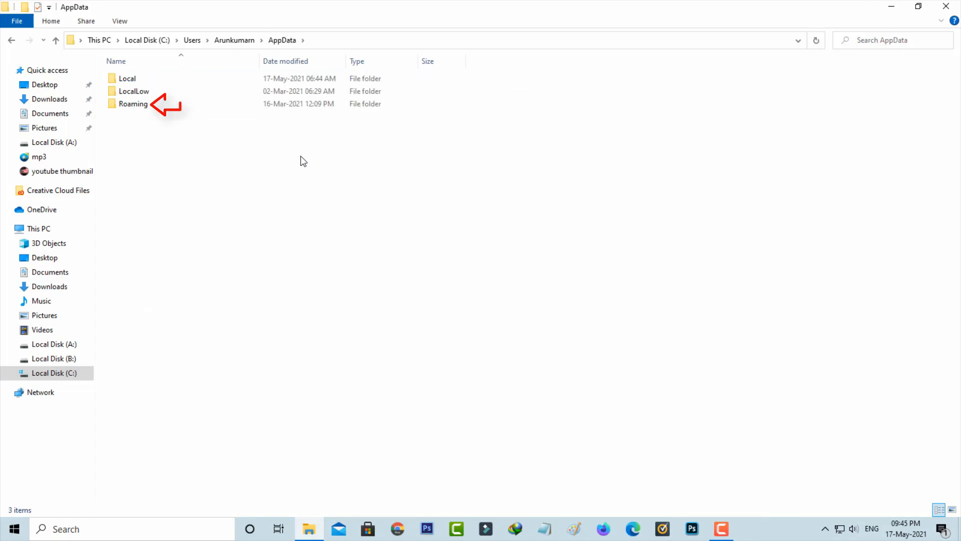
pyautogui.doubleClick(133, 104)
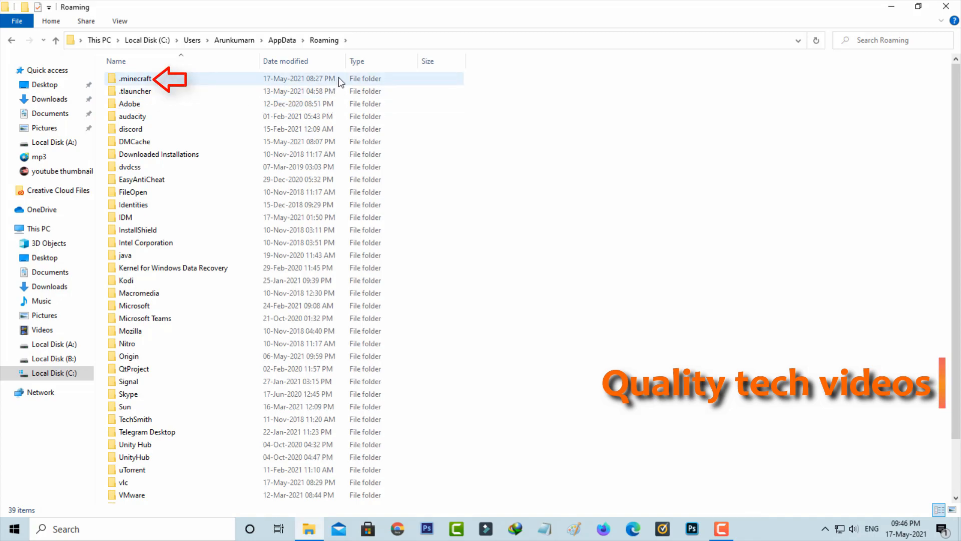
pyautogui.doubleClick(134, 78)
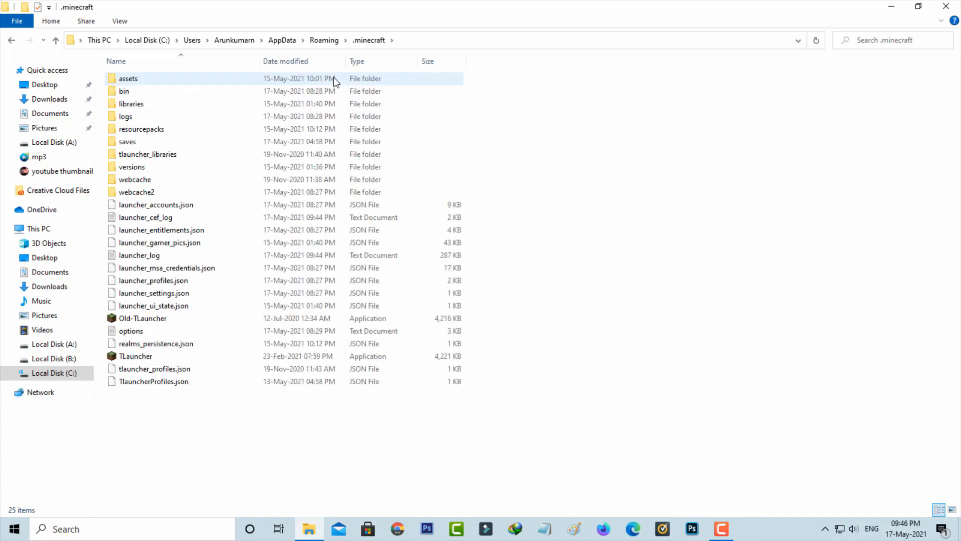
# Permanently delete the webcache and webcache2 folders from .minecraft.
pyautogui.click(135, 180)
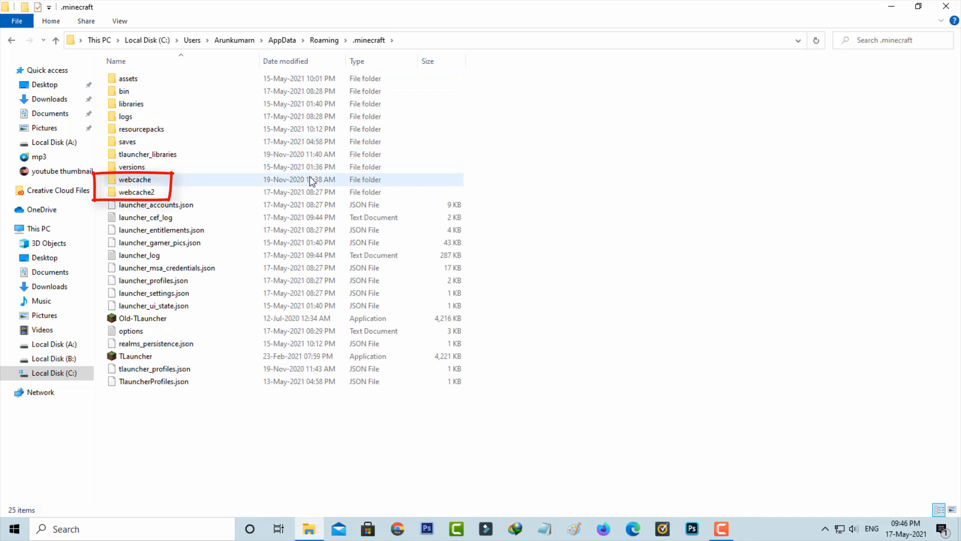
pyautogui.press('Delete')
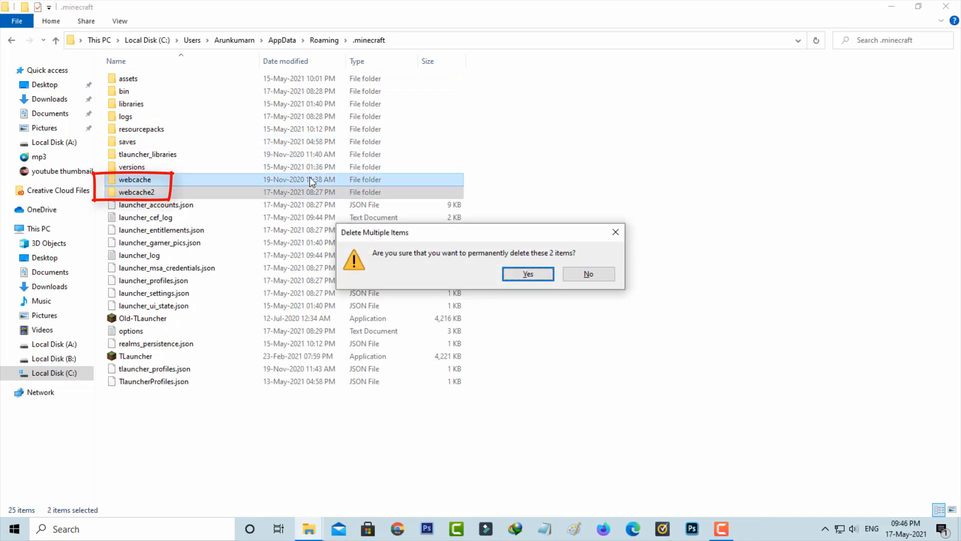
pyautogui.click(526, 274)
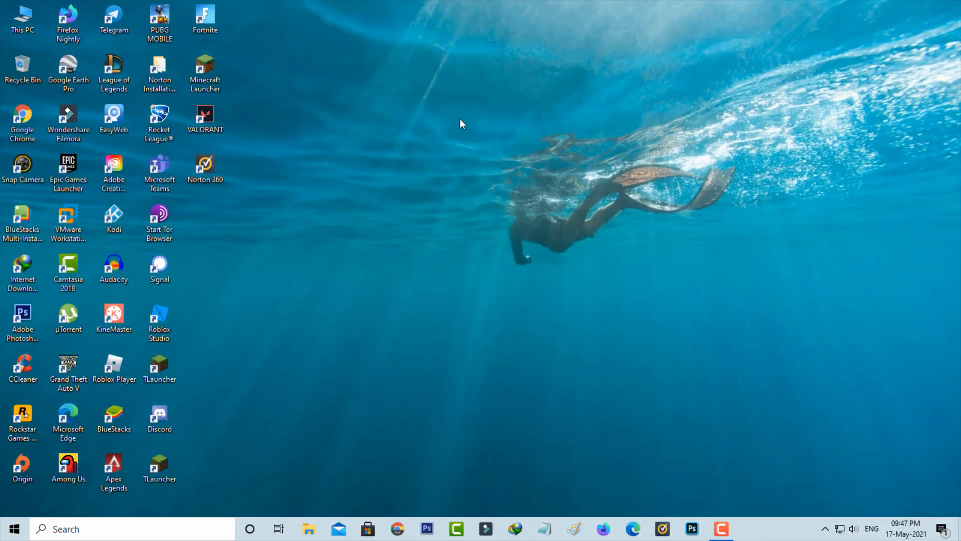
# Apply Windows 8 compatibility mode to the Minecraft Launcher shortcut, then restart the PC.
pyautogui.click(204, 71)
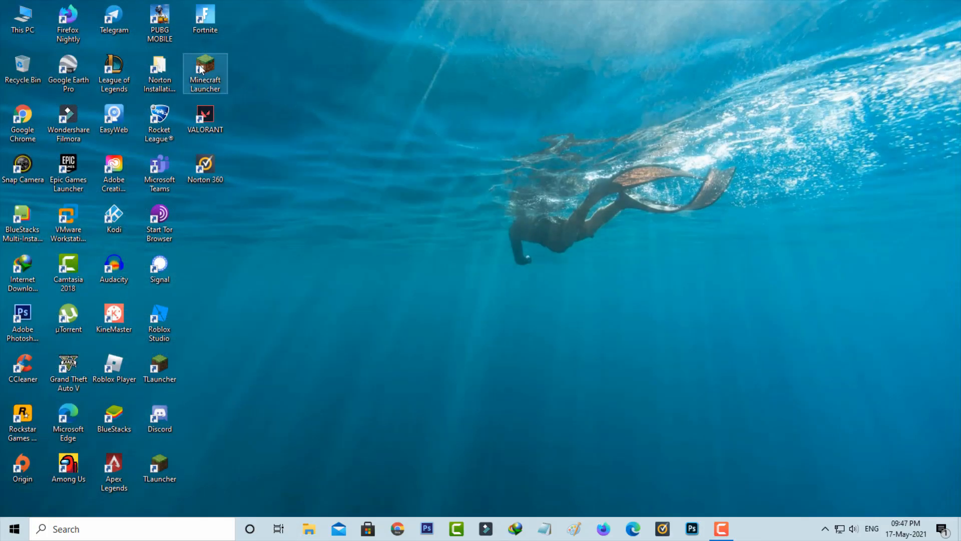
pyautogui.moveTo(206, 67)
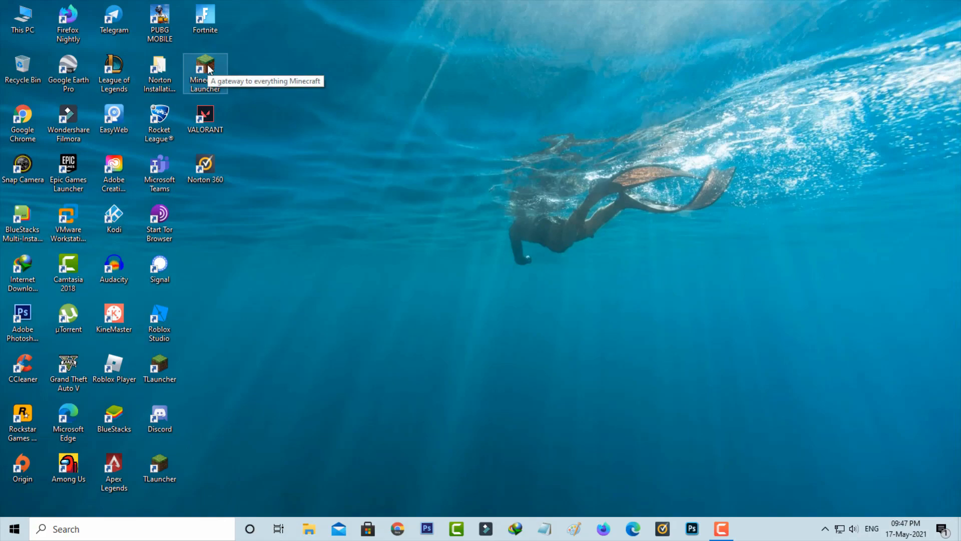
pyautogui.rightClick(205, 69)
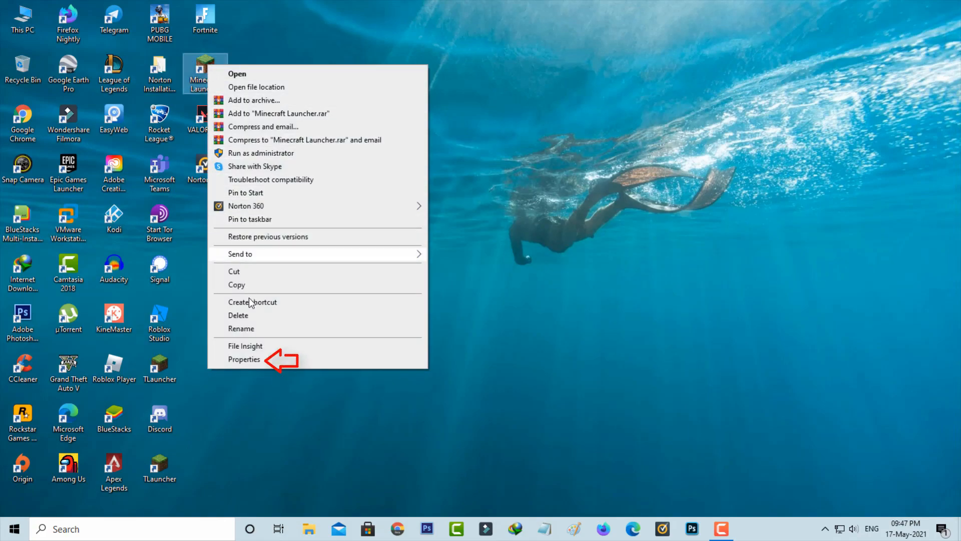
pyautogui.click(244, 359)
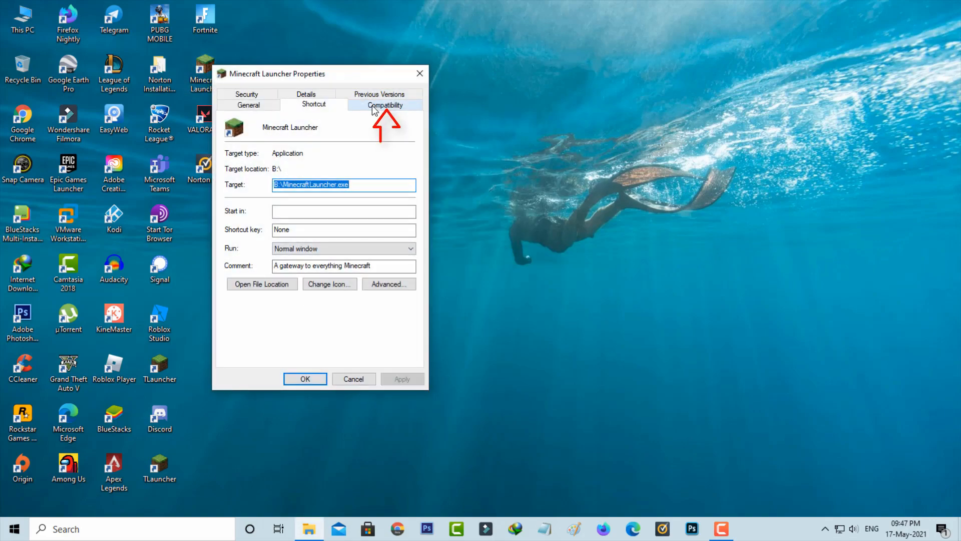
pyautogui.click(384, 104)
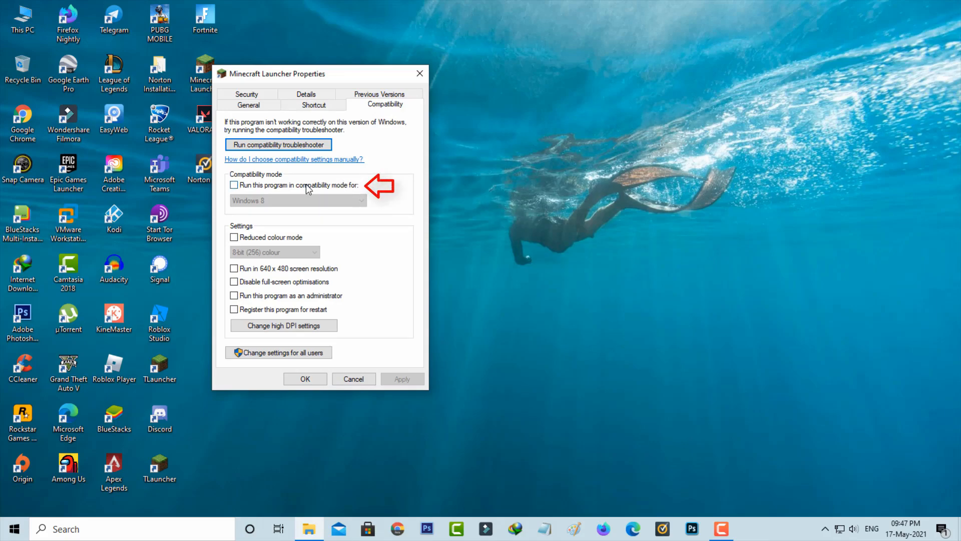
pyautogui.click(233, 184)
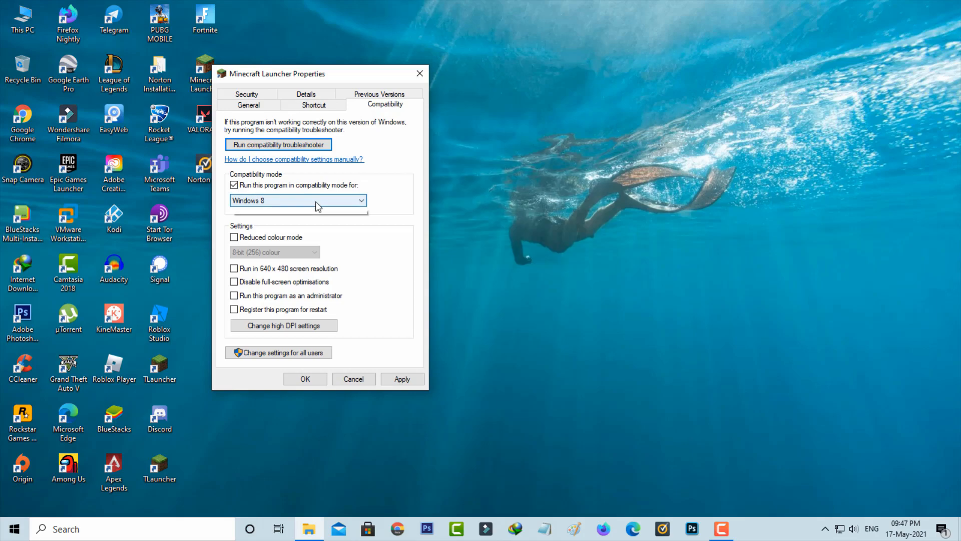
pyautogui.click(298, 200)
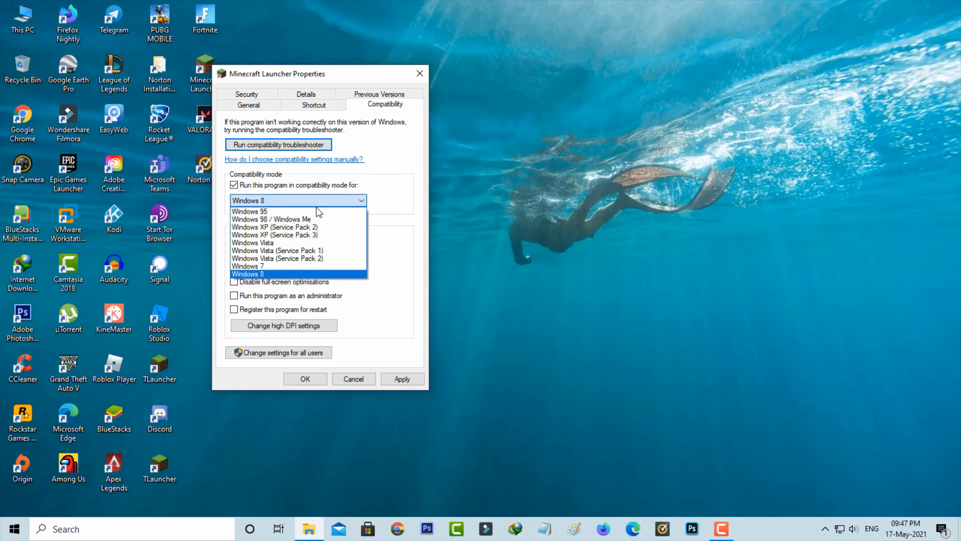
pyautogui.click(246, 274)
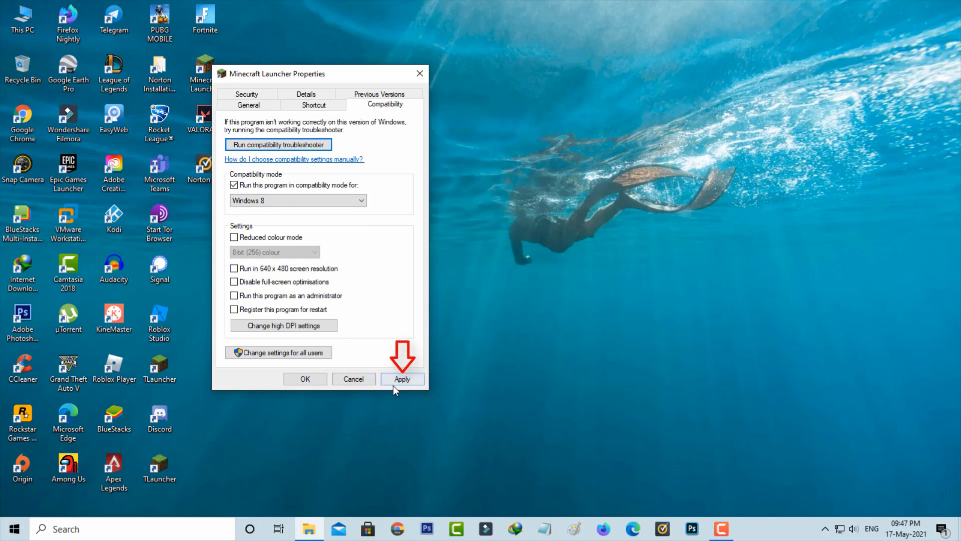
pyautogui.click(305, 379)
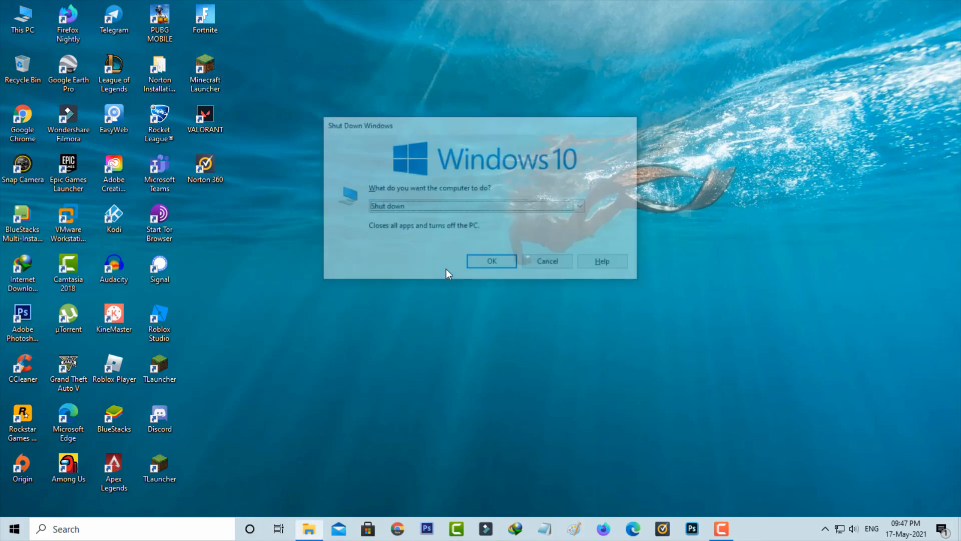
pyautogui.click(476, 205)
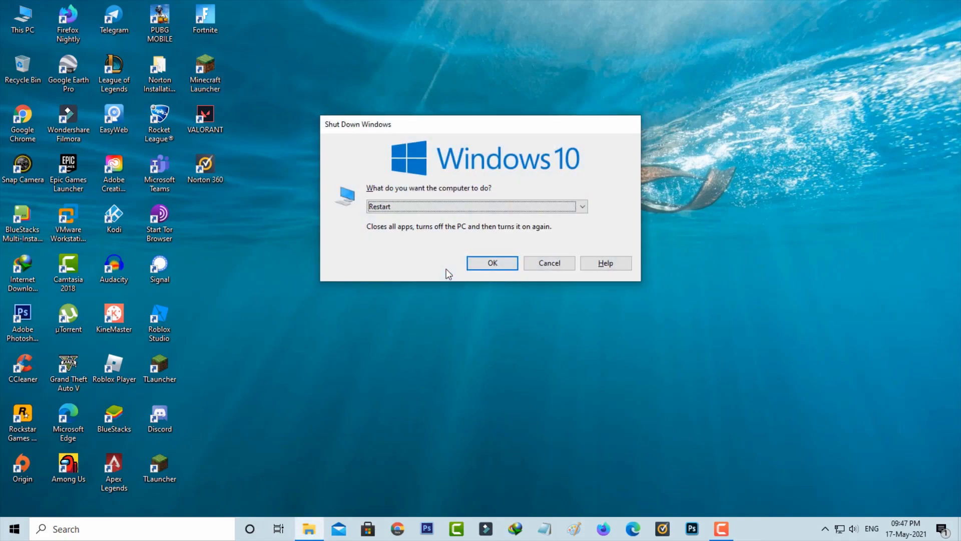
pyautogui.click(548, 262)
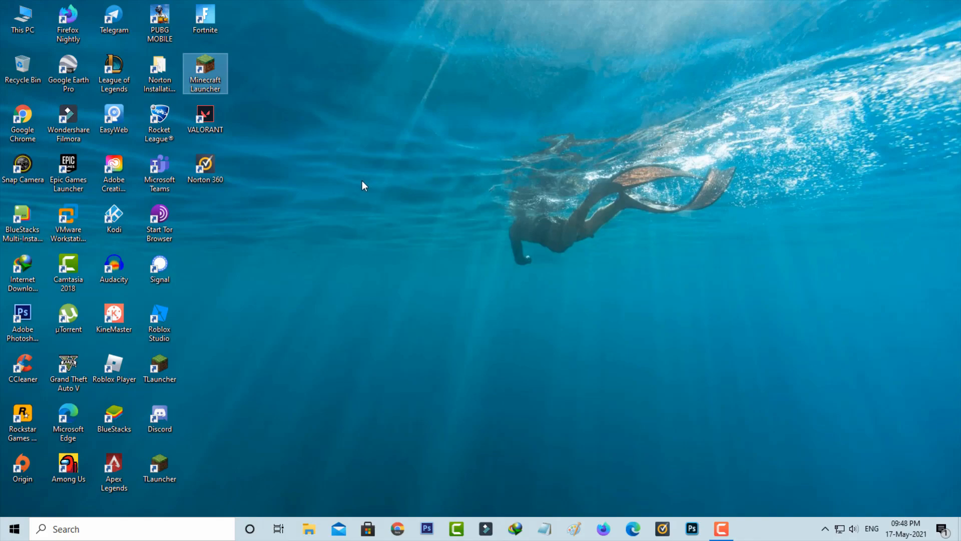
pyautogui.moveTo(276, 116)
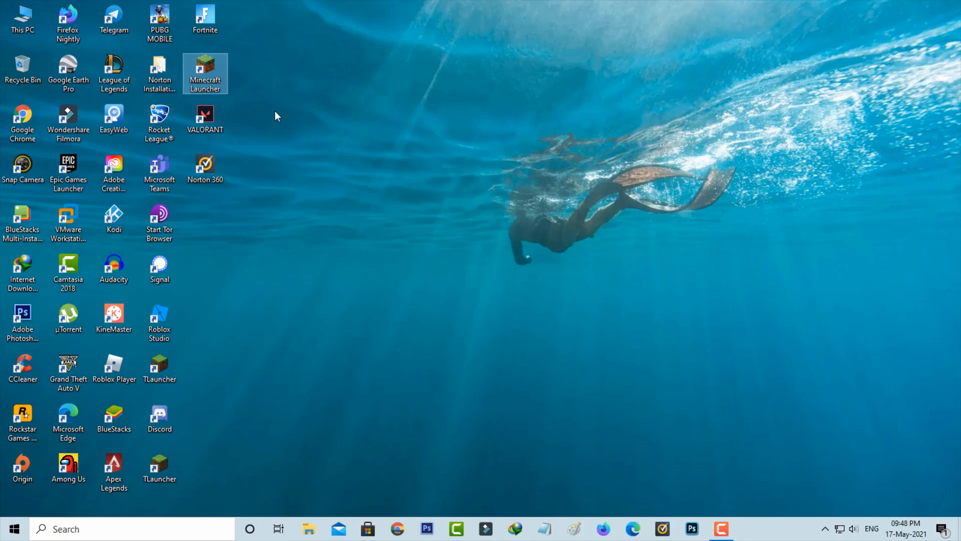
# Launch Minecraft Launcher again from its desktop shortcut.
pyautogui.doubleClick(204, 74)
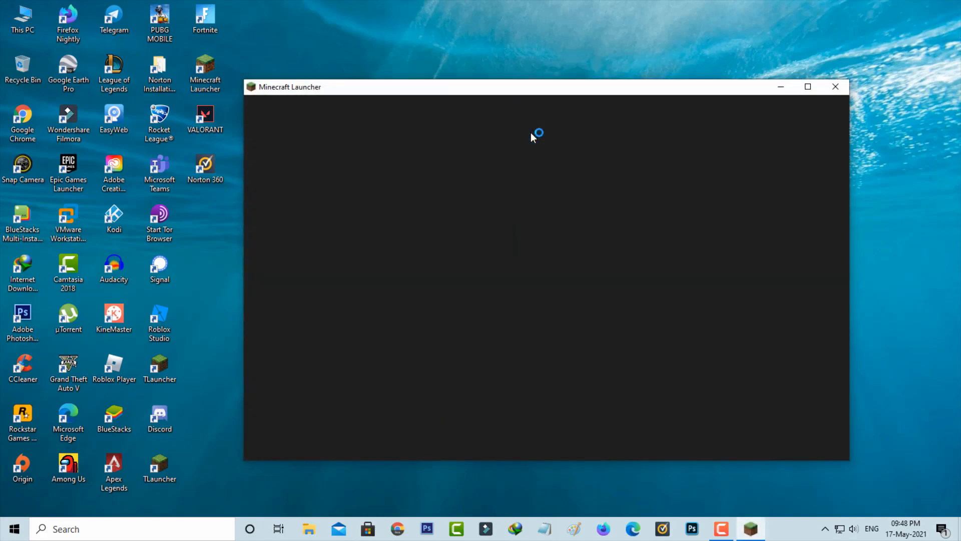